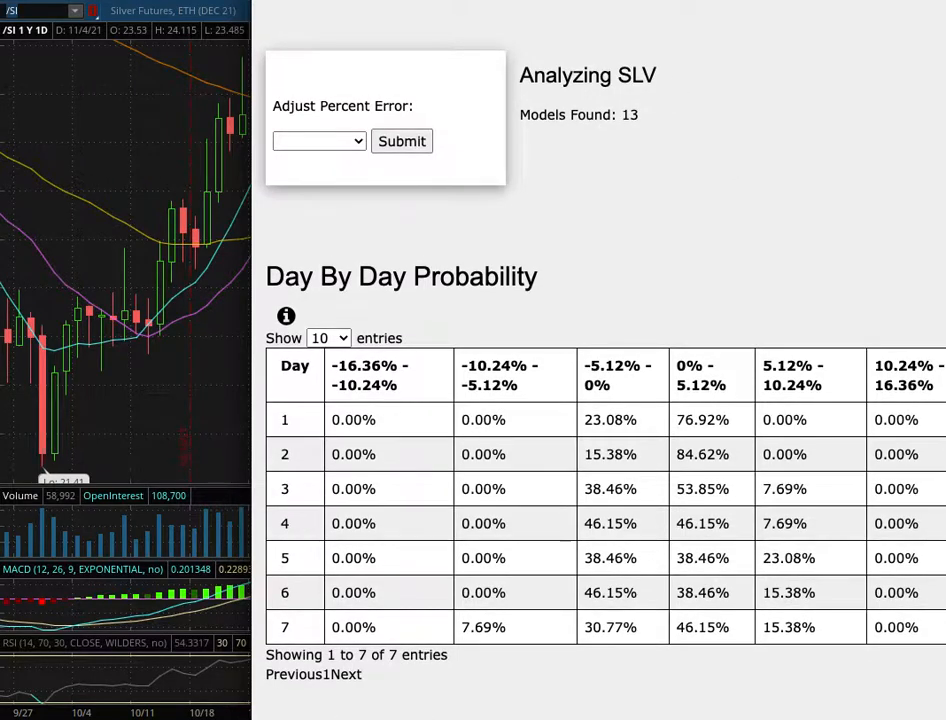
Open the time frame menu on the daily Silver Futures chart
{"action": "left_click", "coordinate": [616, 10]}
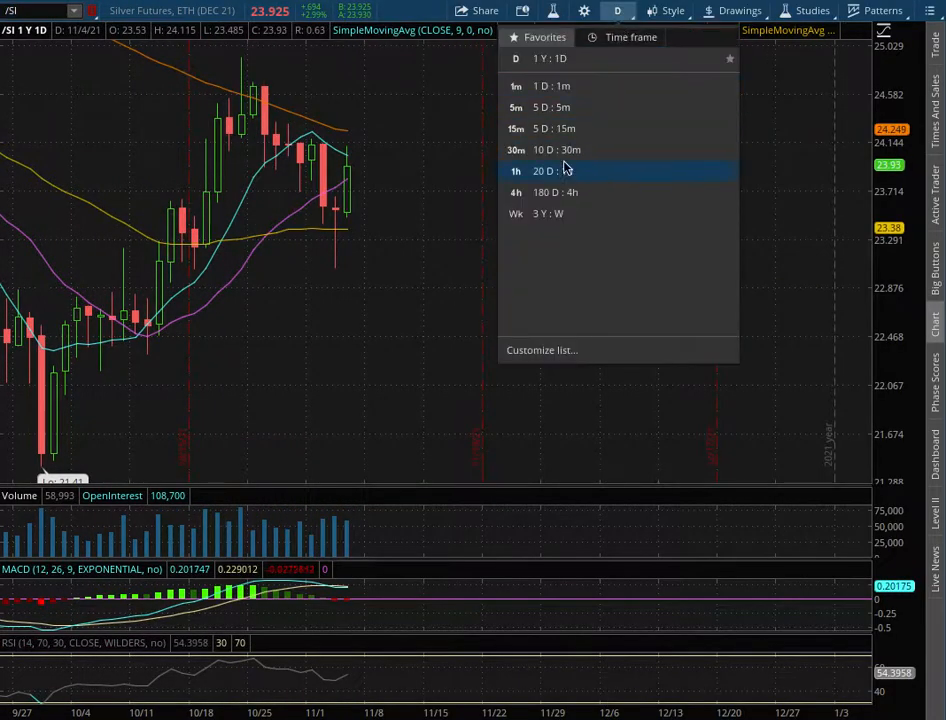
Review the Silver Futures chart on 20 D:1h and 180 D:4h, then return to 1 Y:1D
{"action": "left_click", "coordinate": [544, 170]}
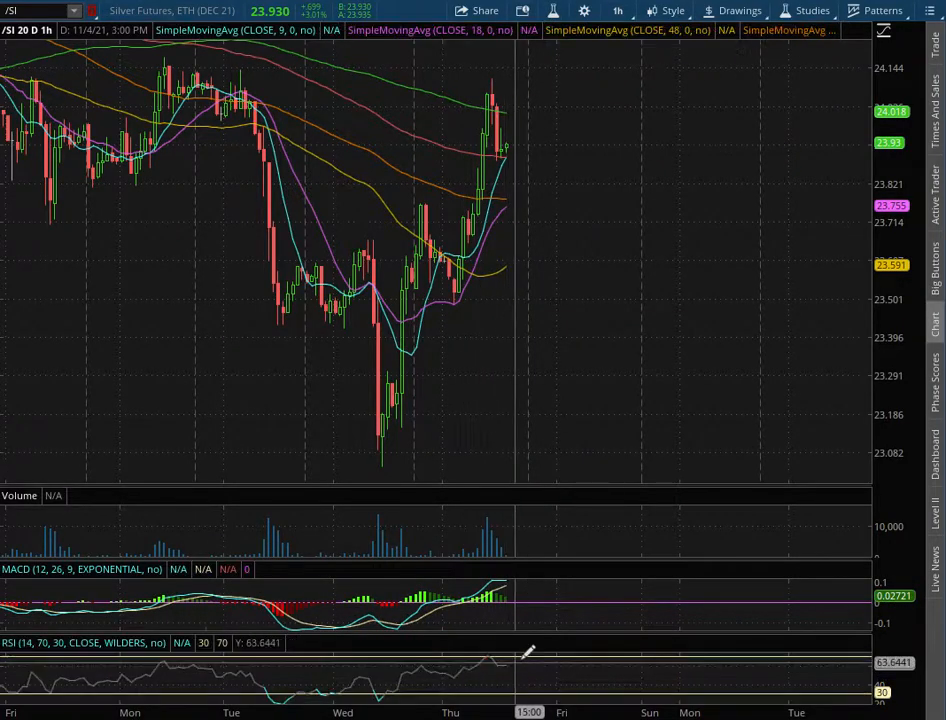
{"action": "left_click", "coordinate": [617, 11]}
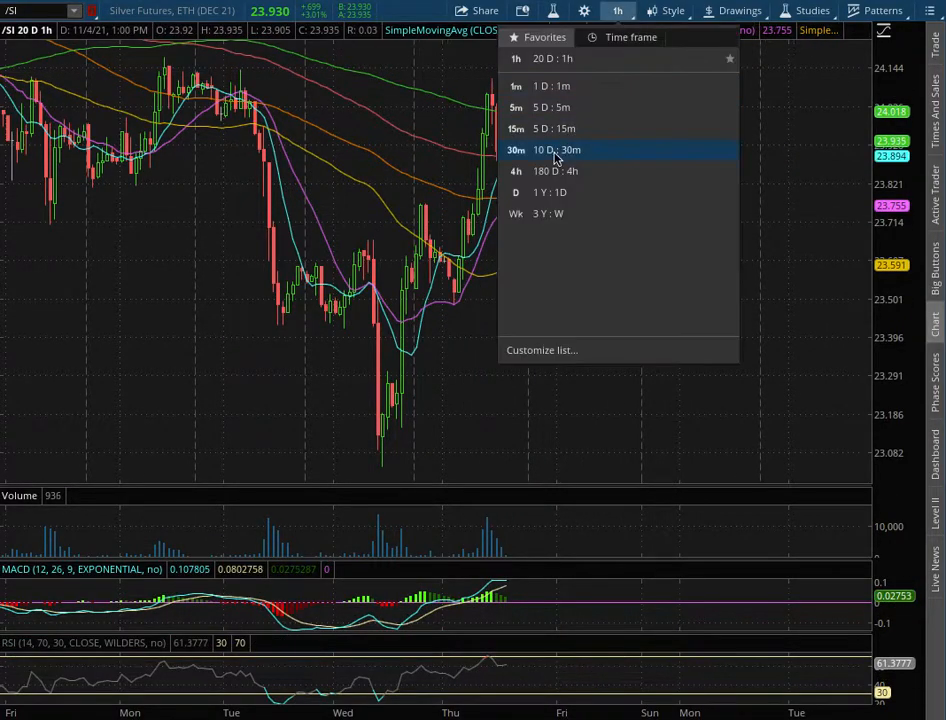
{"action": "left_click", "coordinate": [555, 170]}
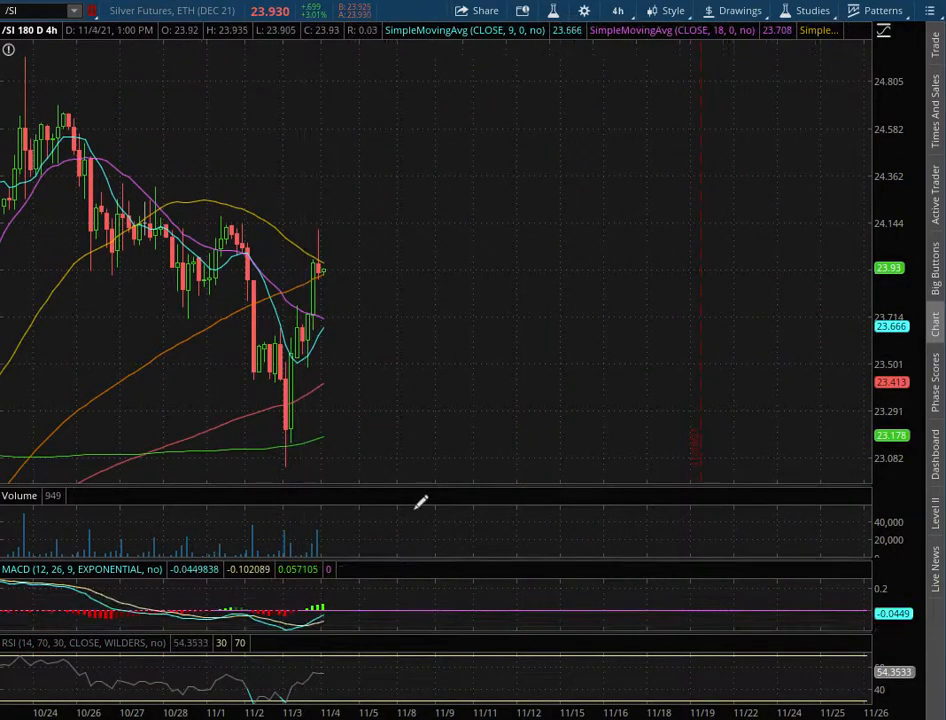
{"action": "mouse_move", "coordinate": [248, 439]}
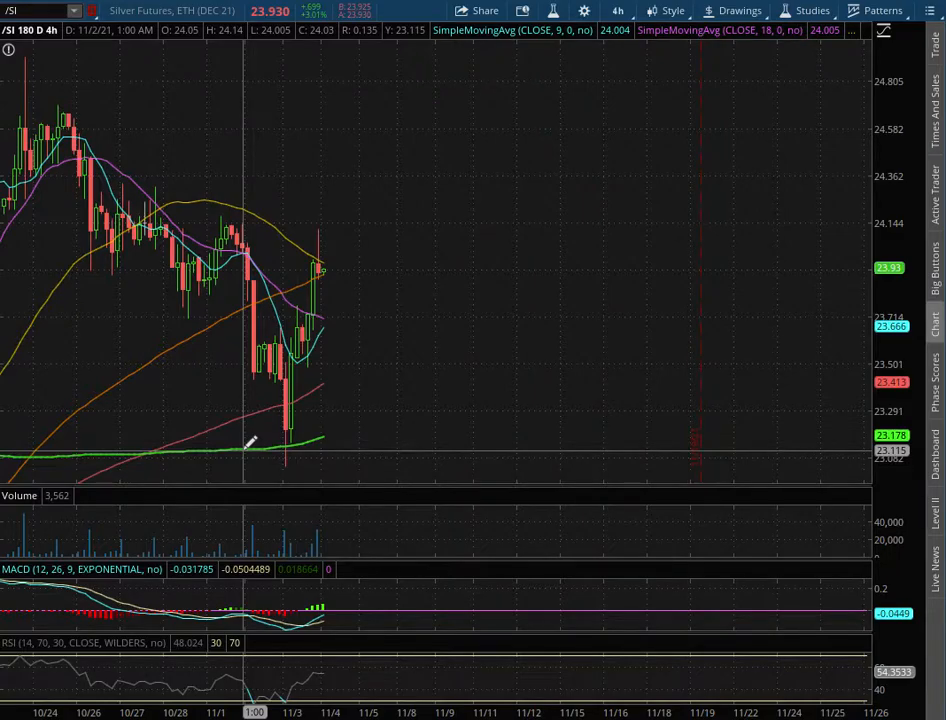
{"action": "left_click", "coordinate": [618, 11]}
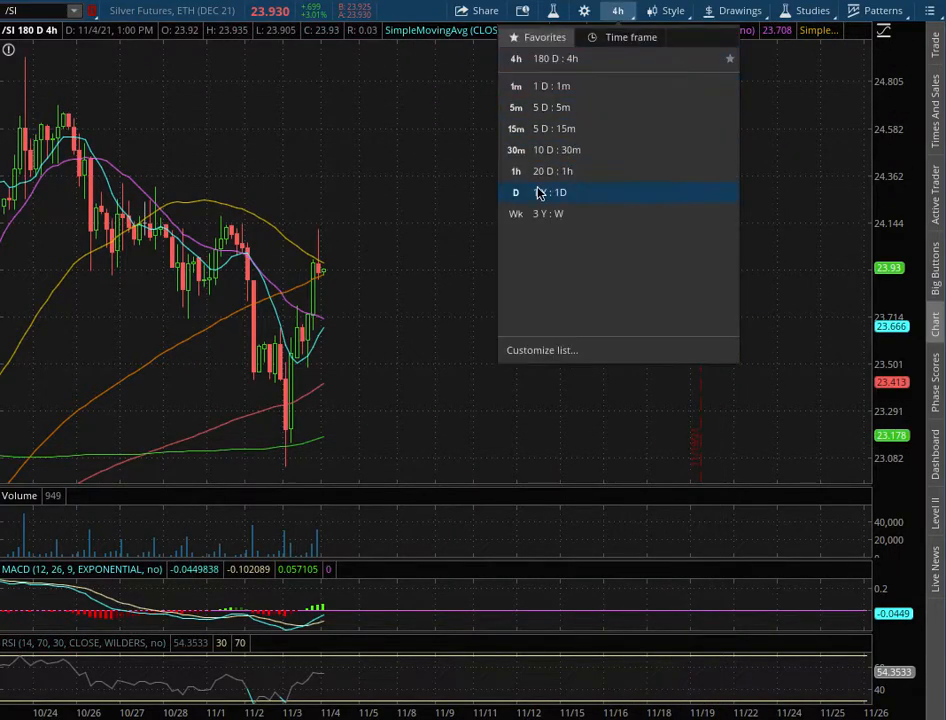
{"action": "left_click", "coordinate": [545, 192]}
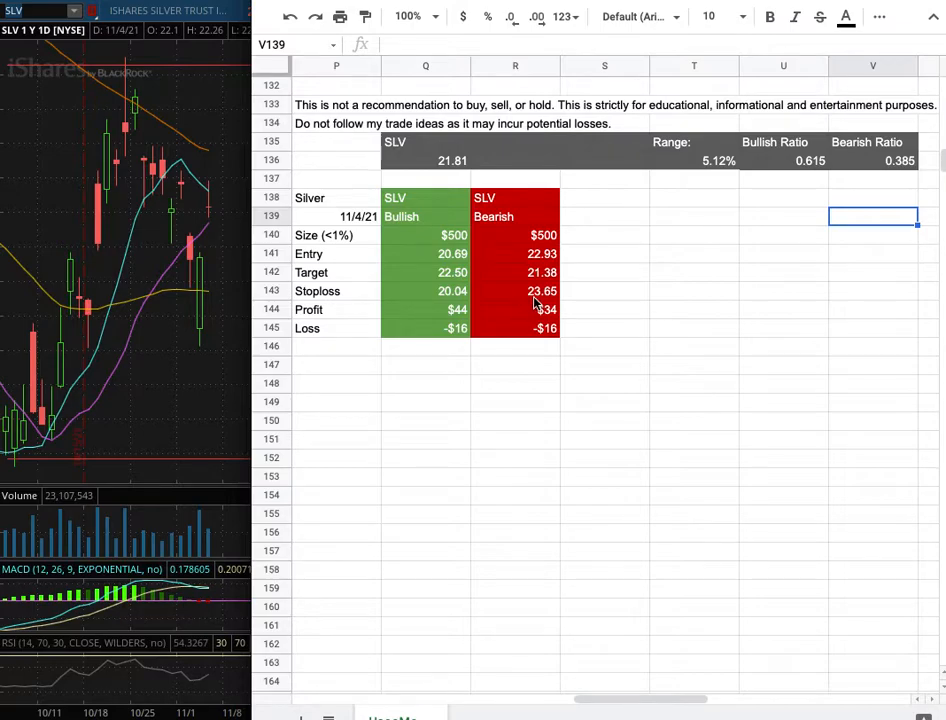
{"action": "mouse_move", "coordinate": [462, 272]}
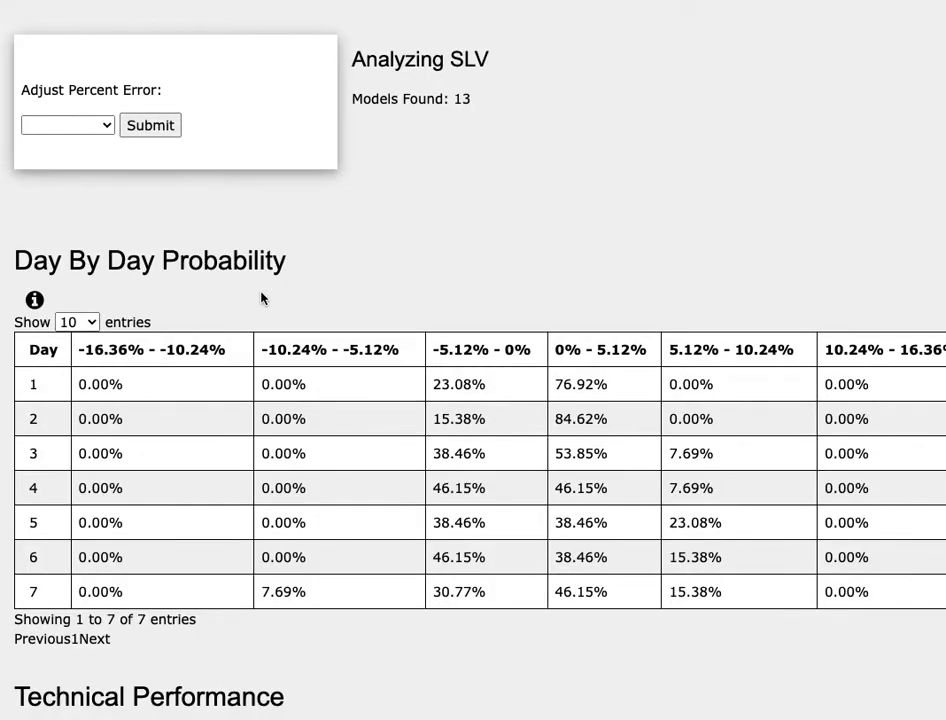
{"action": "mouse_move", "coordinate": [45, 523]}
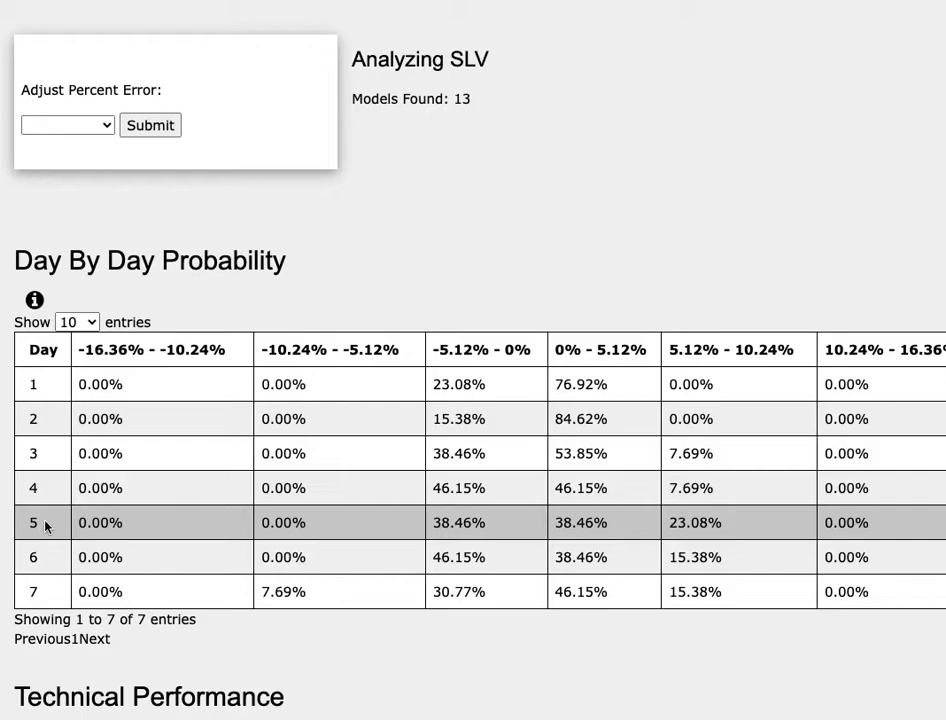
{"action": "mouse_move", "coordinate": [571, 522]}
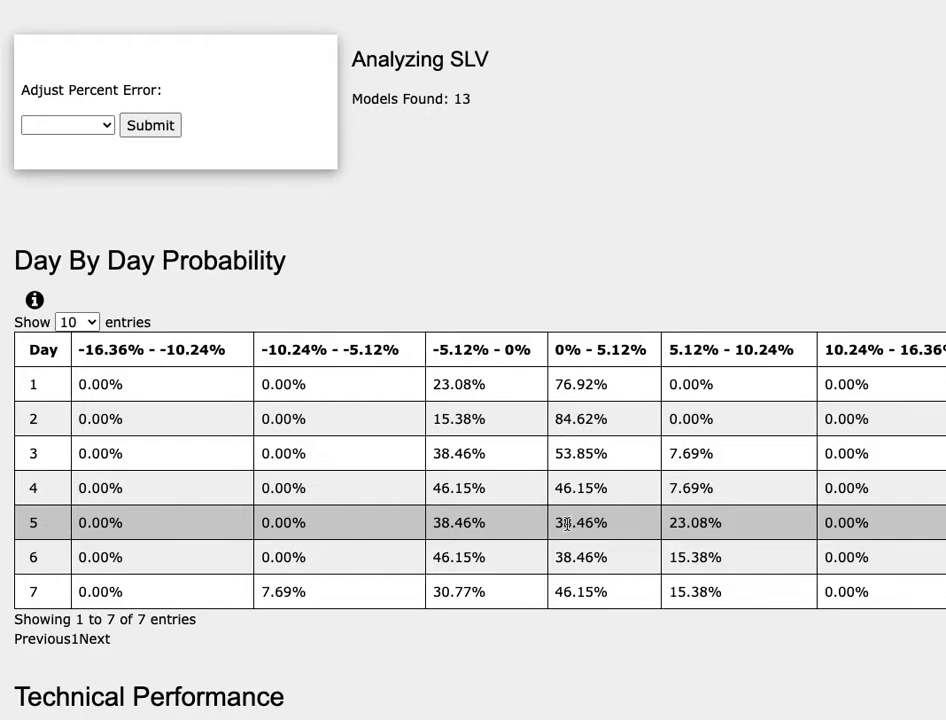
{"action": "mouse_move", "coordinate": [580, 373]}
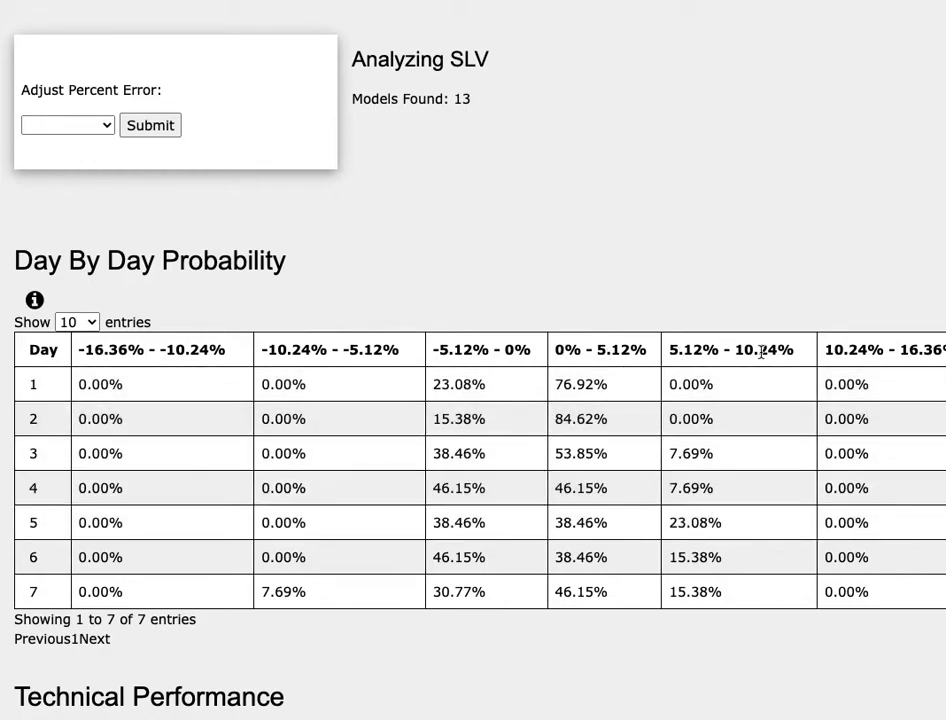
{"action": "mouse_move", "coordinate": [433, 523]}
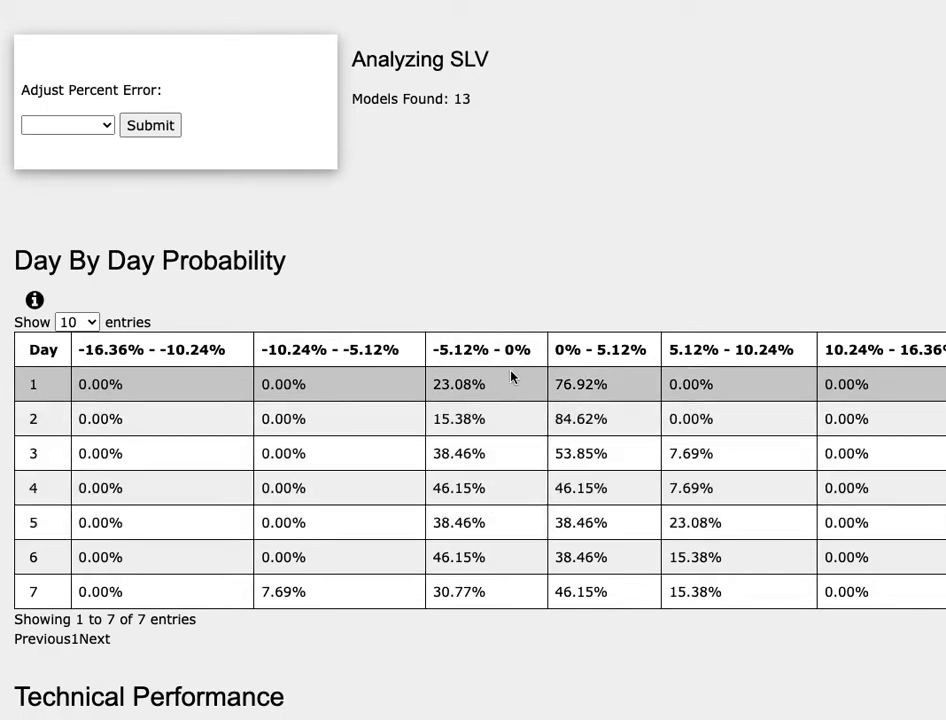
{"action": "mouse_move", "coordinate": [513, 377]}
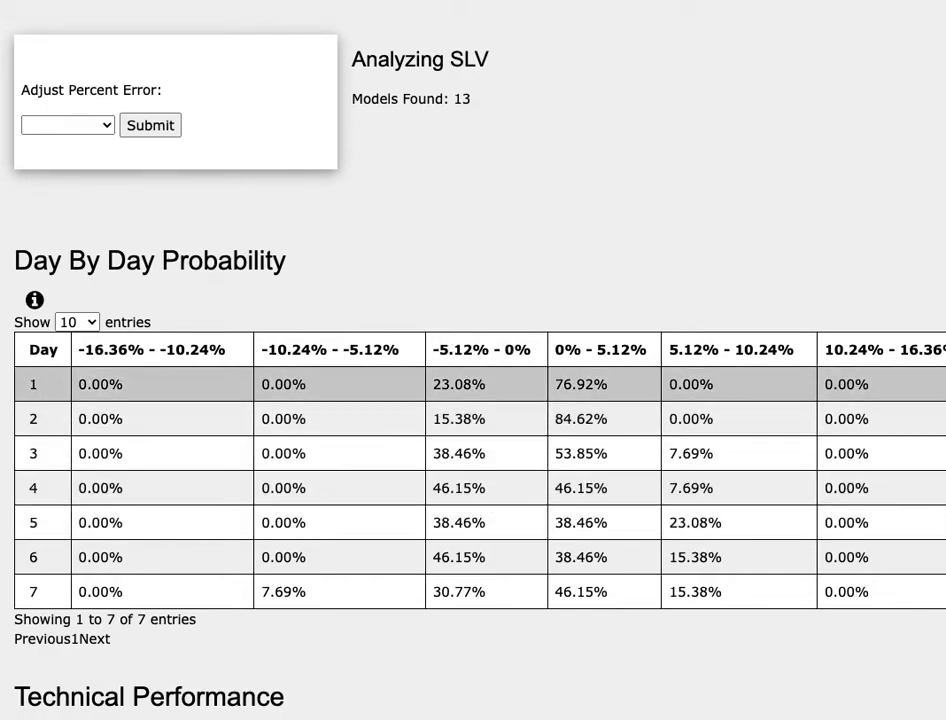